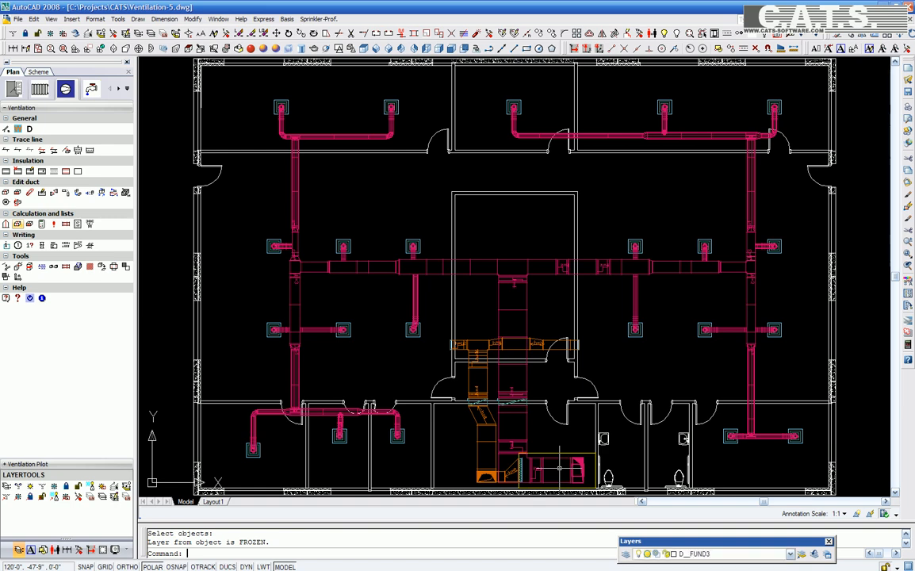
# Run a pressure loss calculation for exhaust air at 80 °F with a different duct material roughness
pyautogui.click(574, 468)
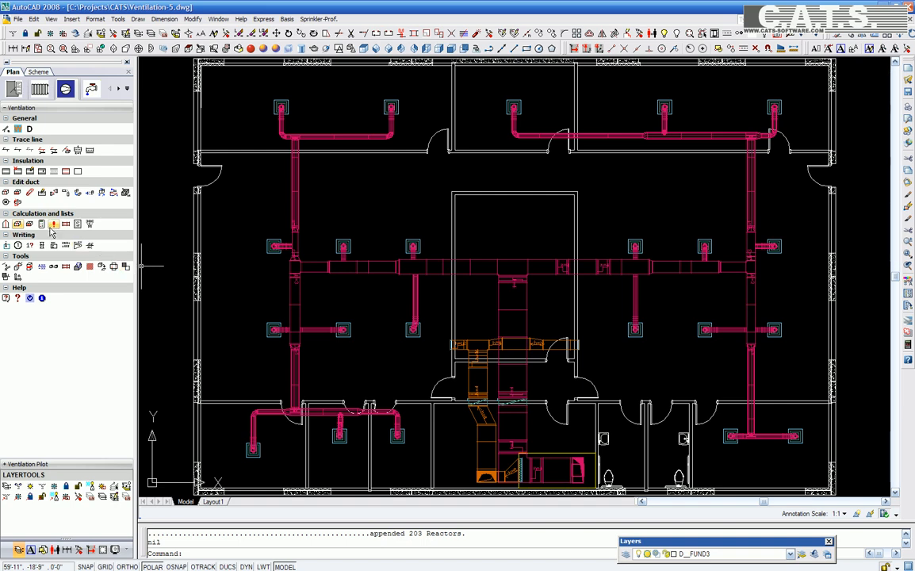
pyautogui.moveTo(54, 224)
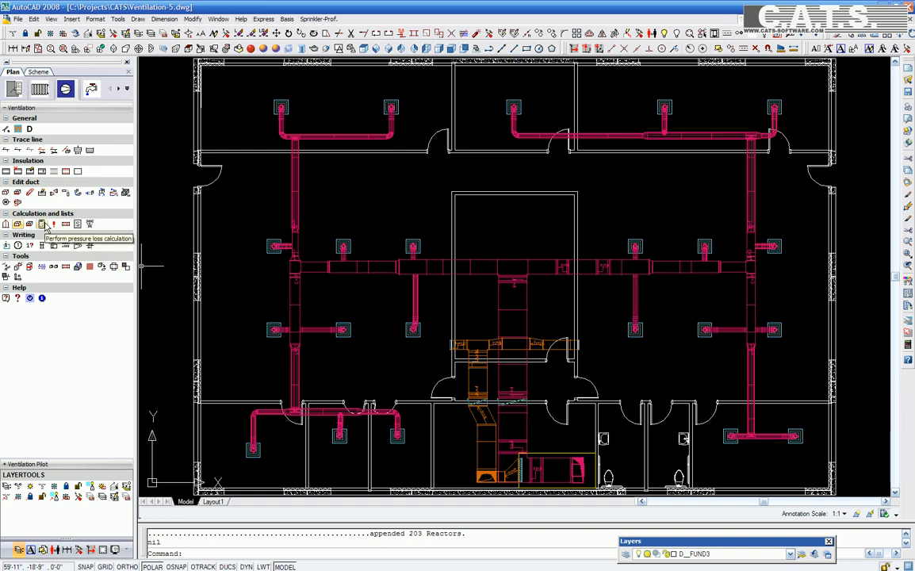
pyautogui.click(41, 224)
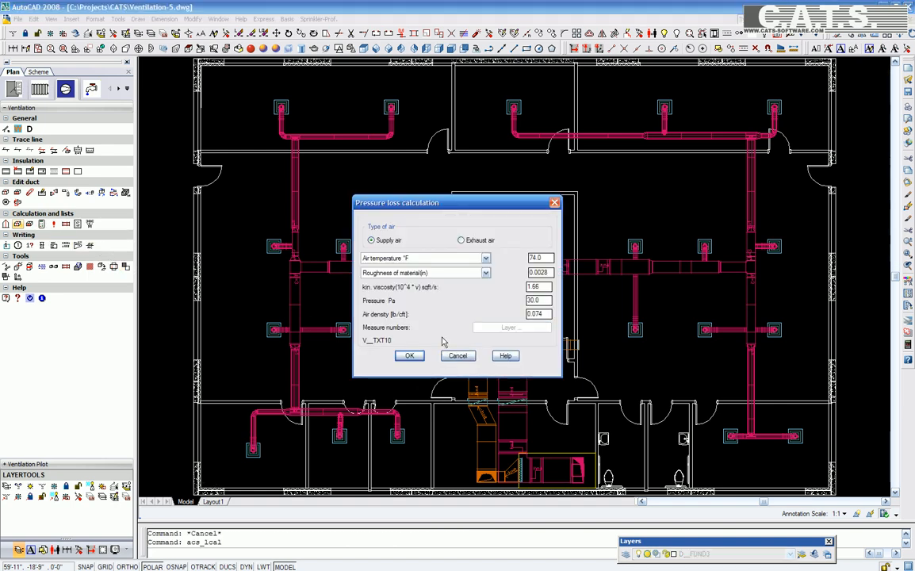
pyautogui.click(462, 240)
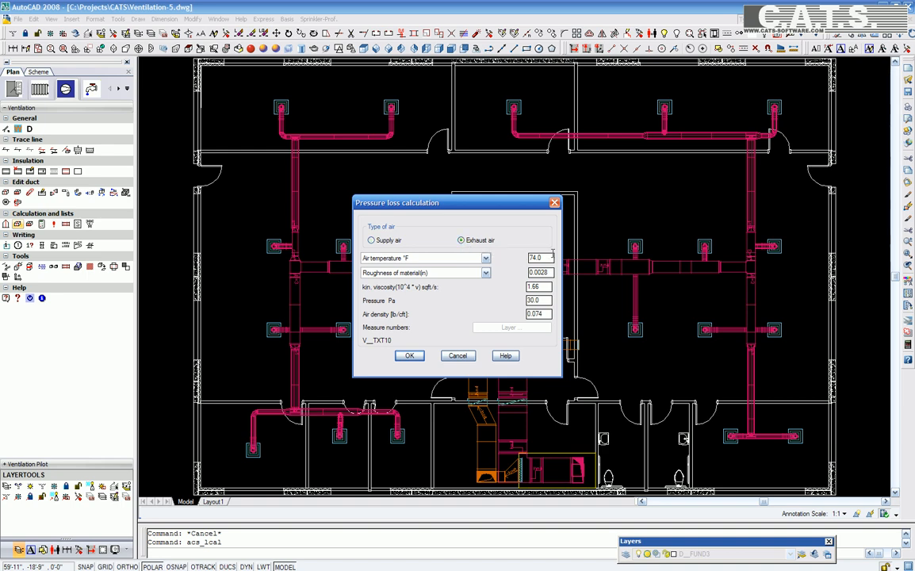
pyautogui.write('80')
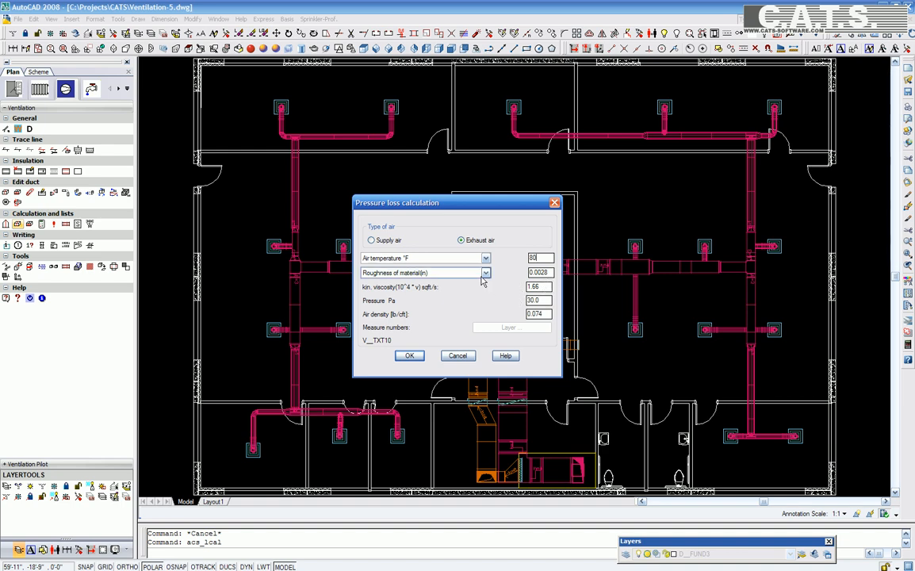
pyautogui.click(485, 273)
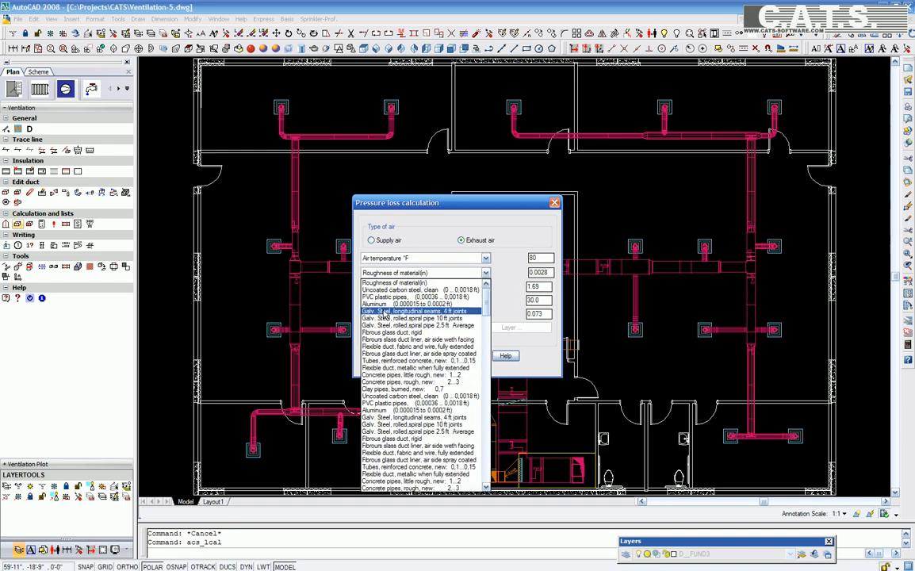
pyautogui.click(420, 311)
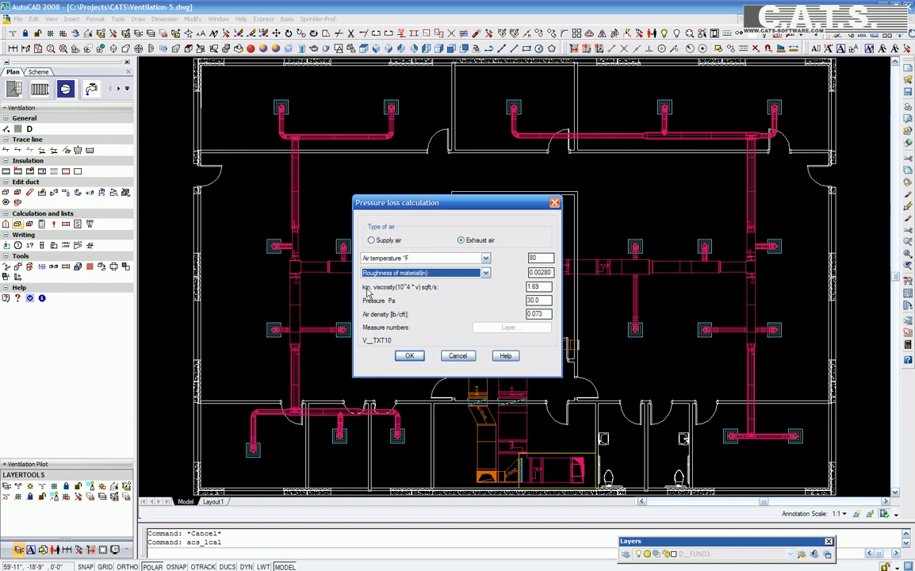
pyautogui.moveTo(402, 308)
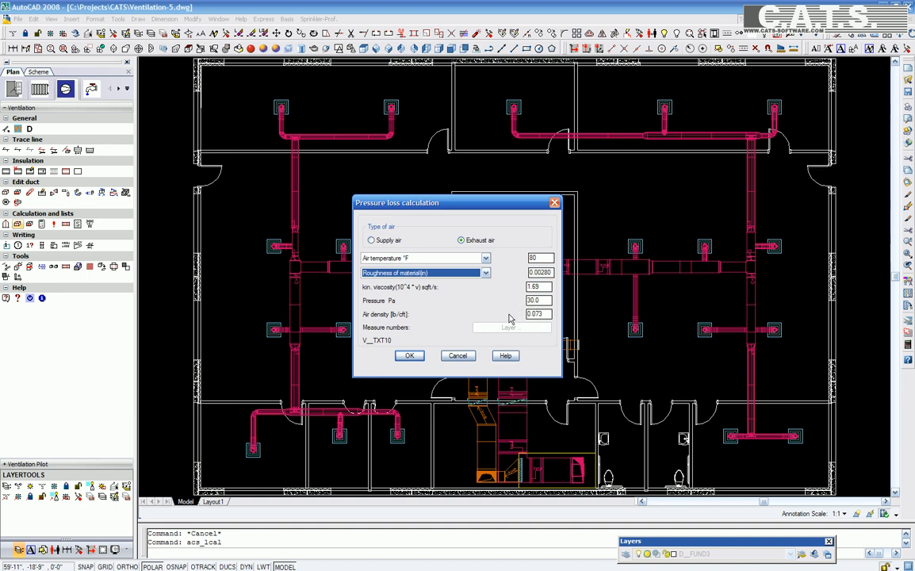
pyautogui.moveTo(401, 331)
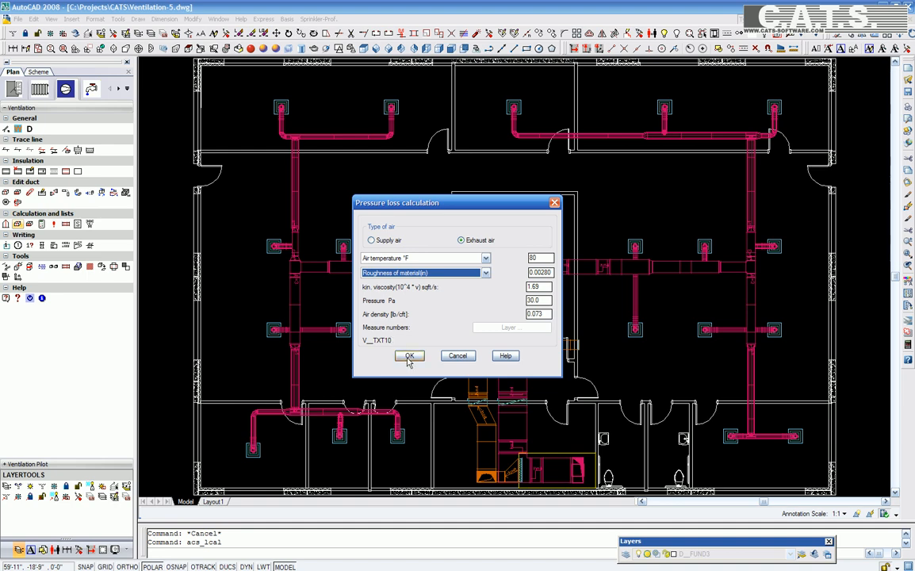
pyautogui.click(409, 355)
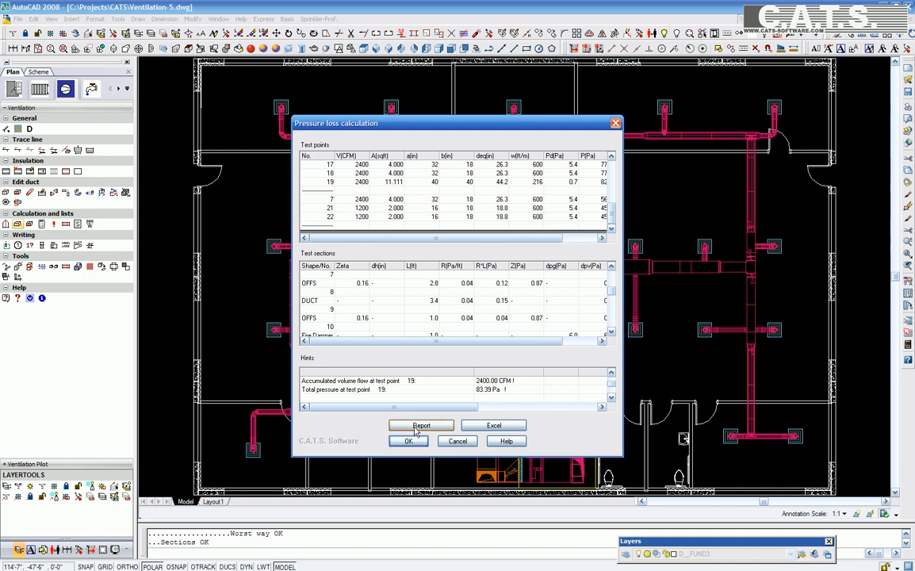
pyautogui.click(422, 425)
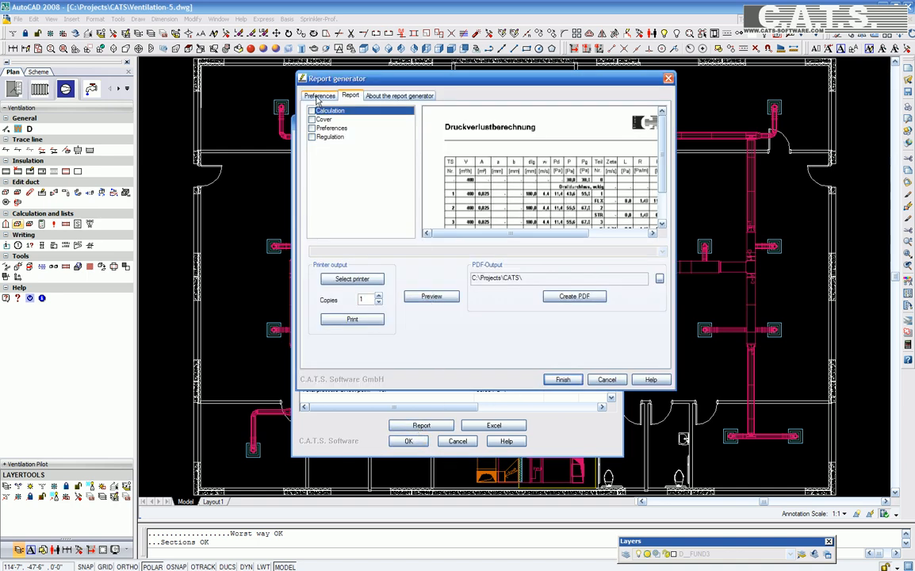
pyautogui.click(349, 95)
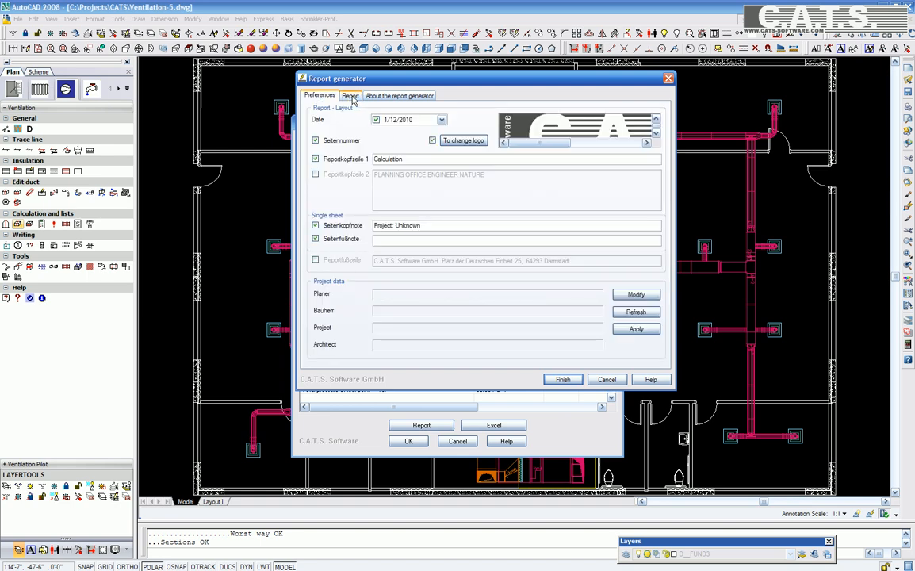
pyautogui.click(399, 95)
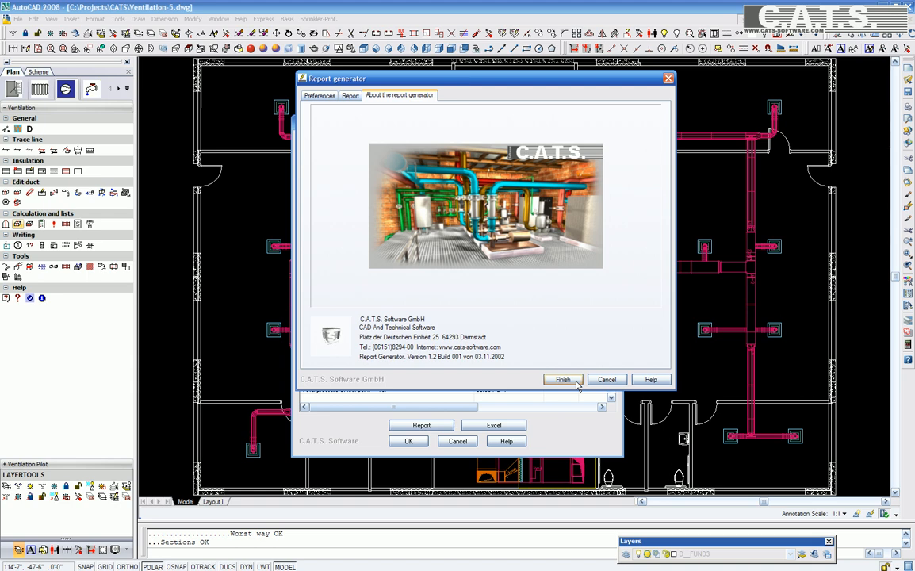
pyautogui.click(563, 379)
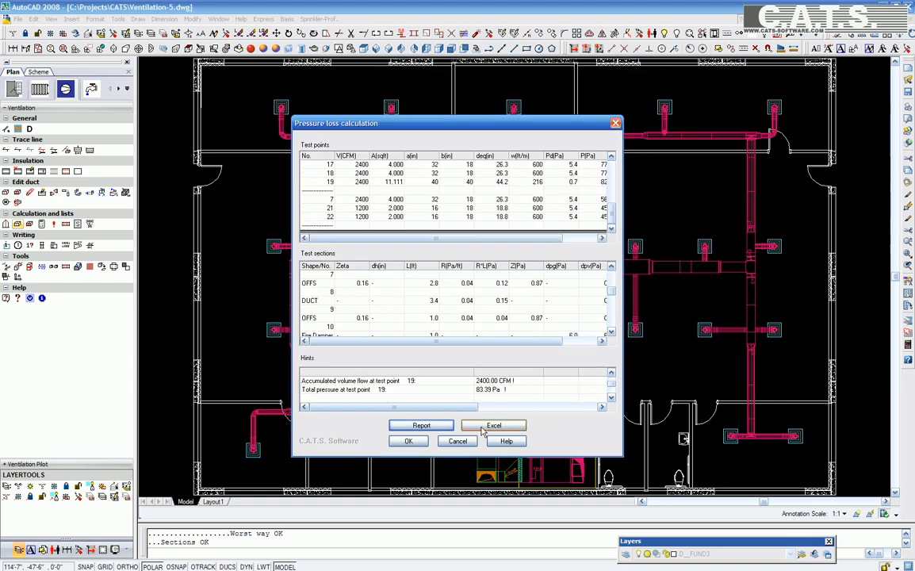
pyautogui.click(409, 441)
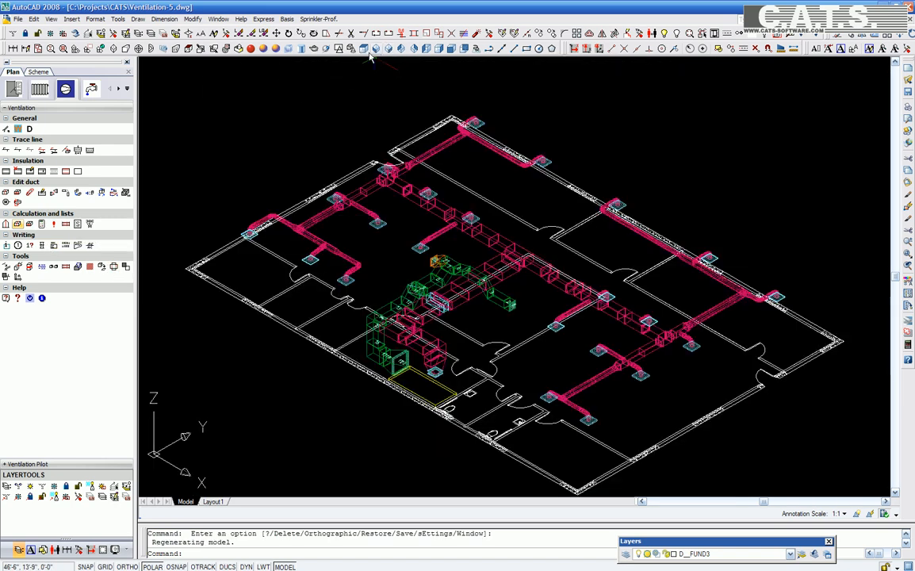
pyautogui.moveTo(41, 226)
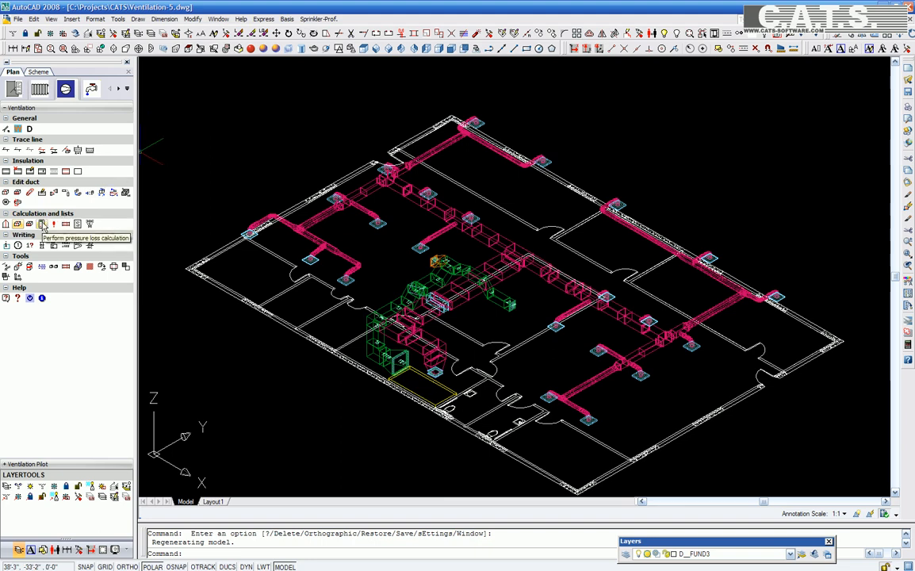
# Start a new pressure loss calculation for supply air and enter the 74 °F air temperature
pyautogui.click(41, 224)
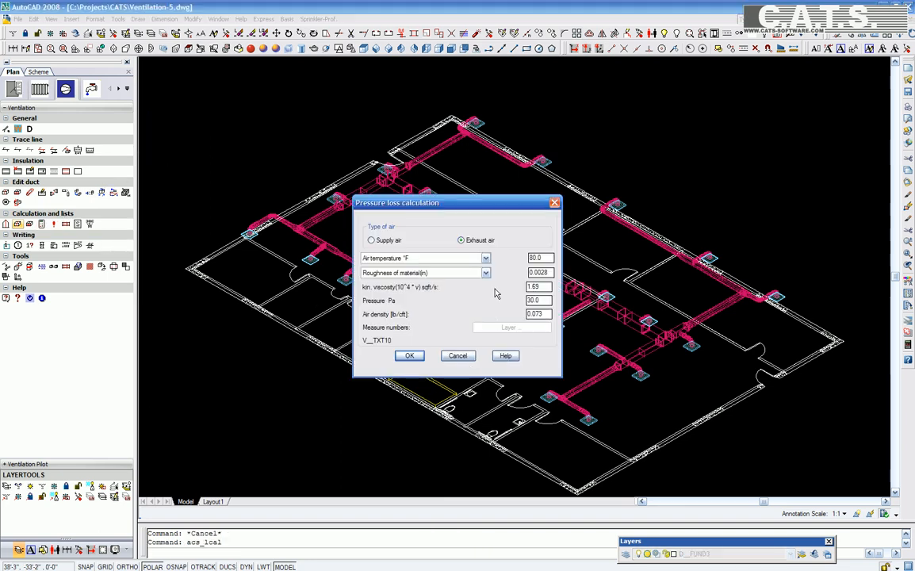
pyautogui.click(371, 241)
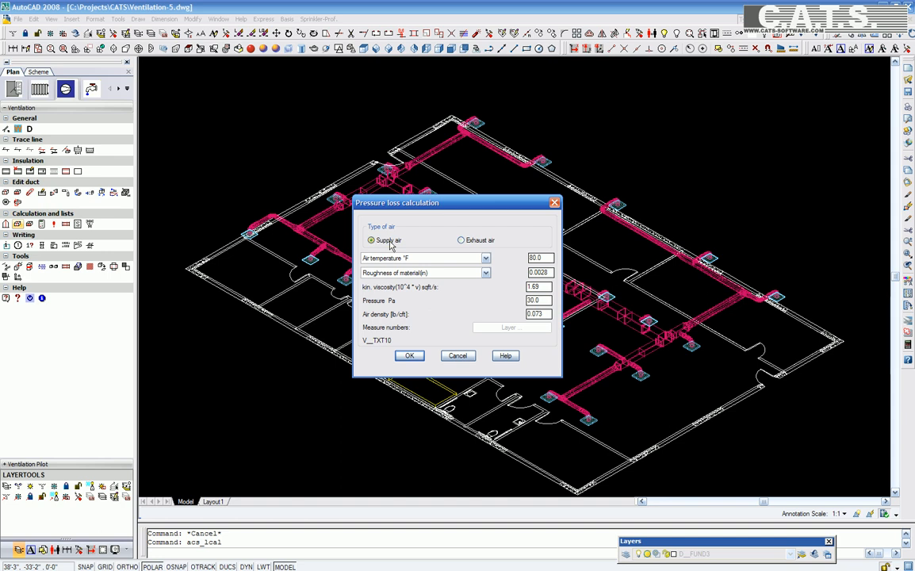
pyautogui.write('74')
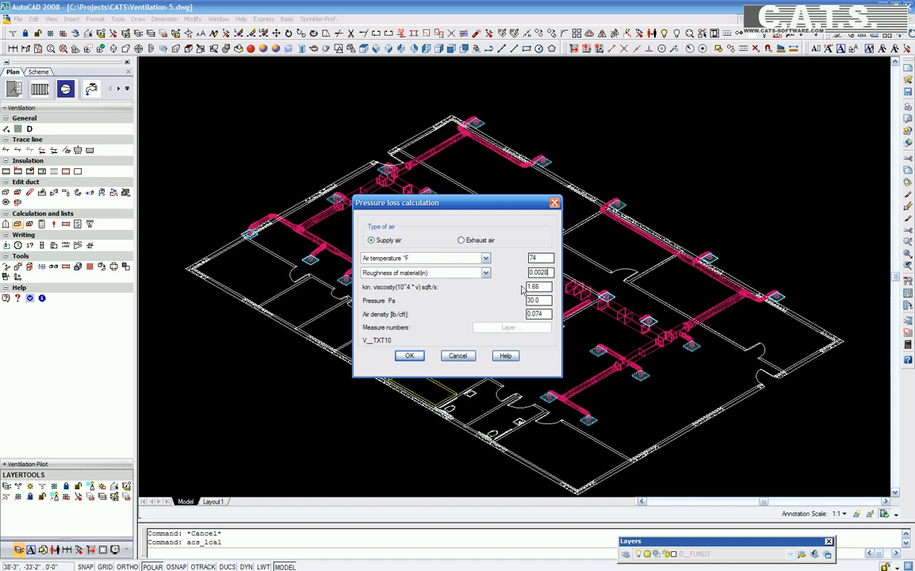
pyautogui.moveTo(486, 308)
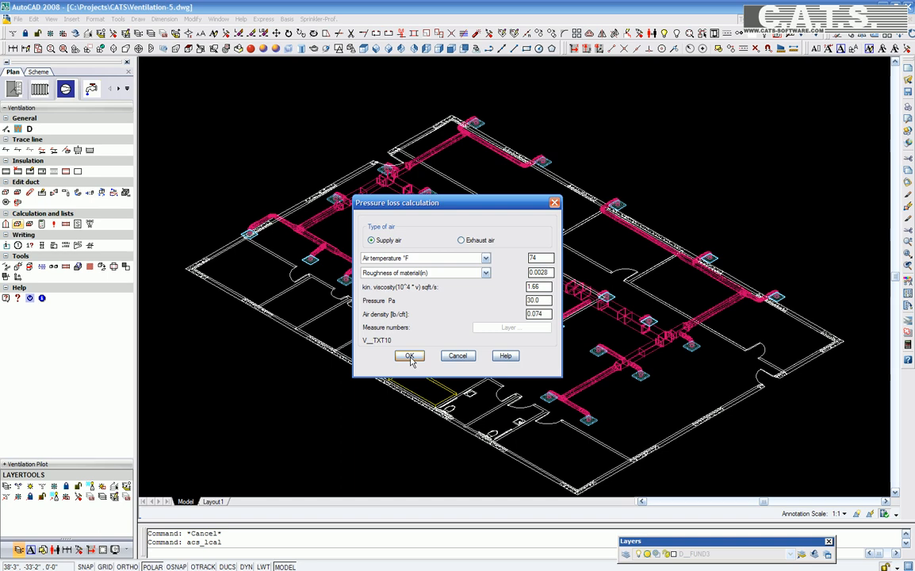
# Run the supply air calculation, view the total pressure summary, export to Excel and show the Regulation sheet
pyautogui.click(410, 356)
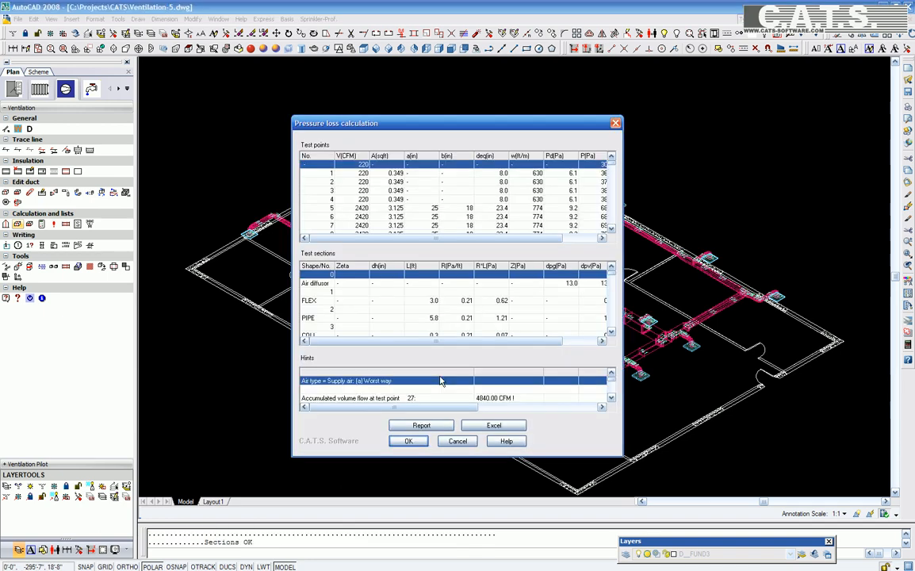
pyautogui.moveTo(441, 359)
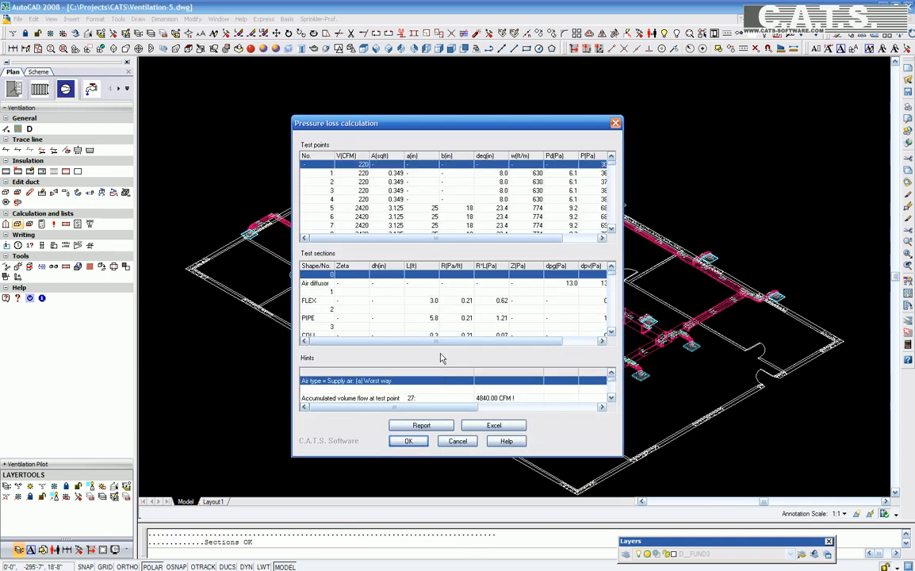
pyautogui.moveTo(463, 374)
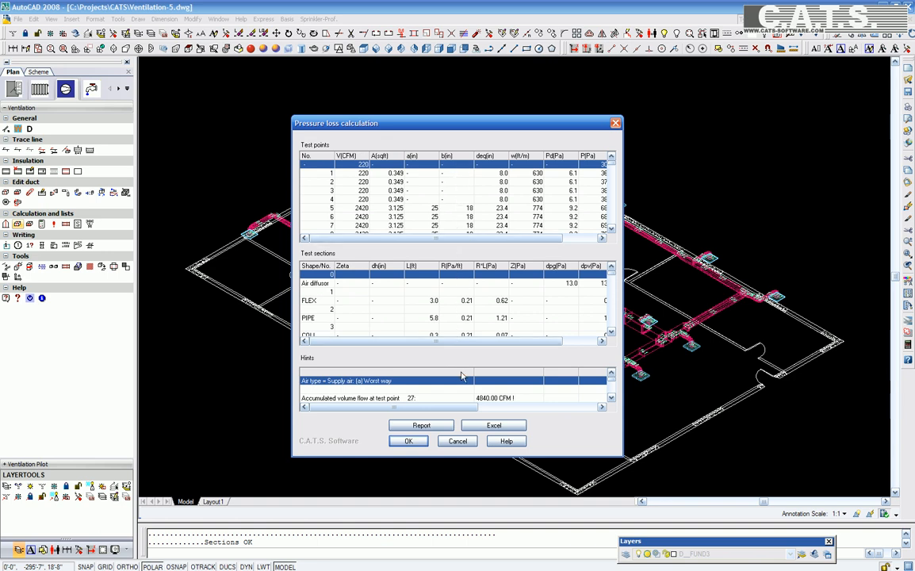
pyautogui.click(611, 400)
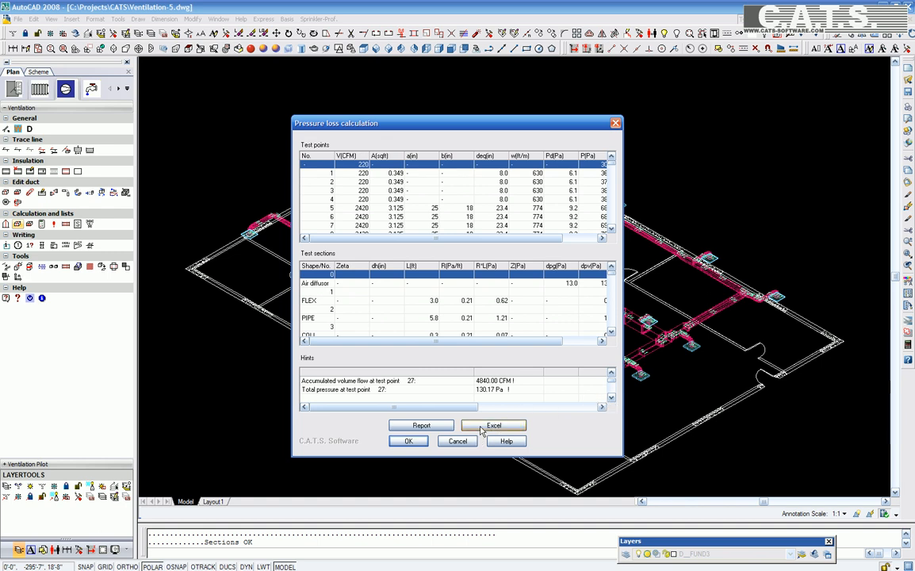
pyautogui.click(494, 425)
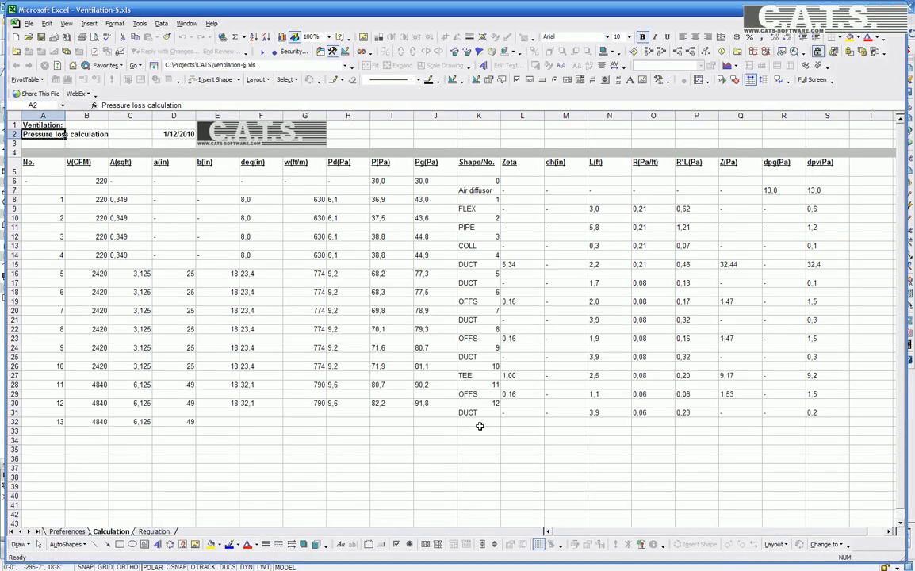
pyautogui.click(152, 531)
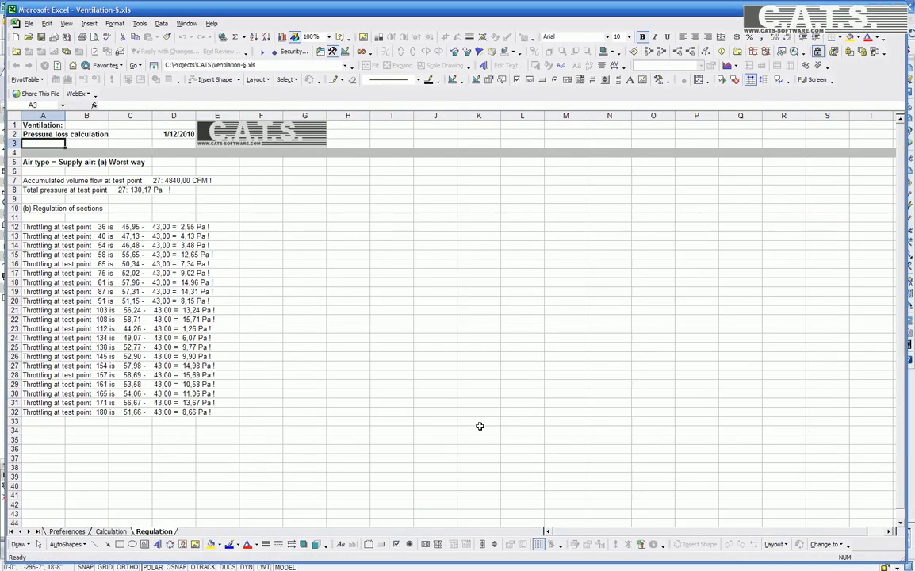